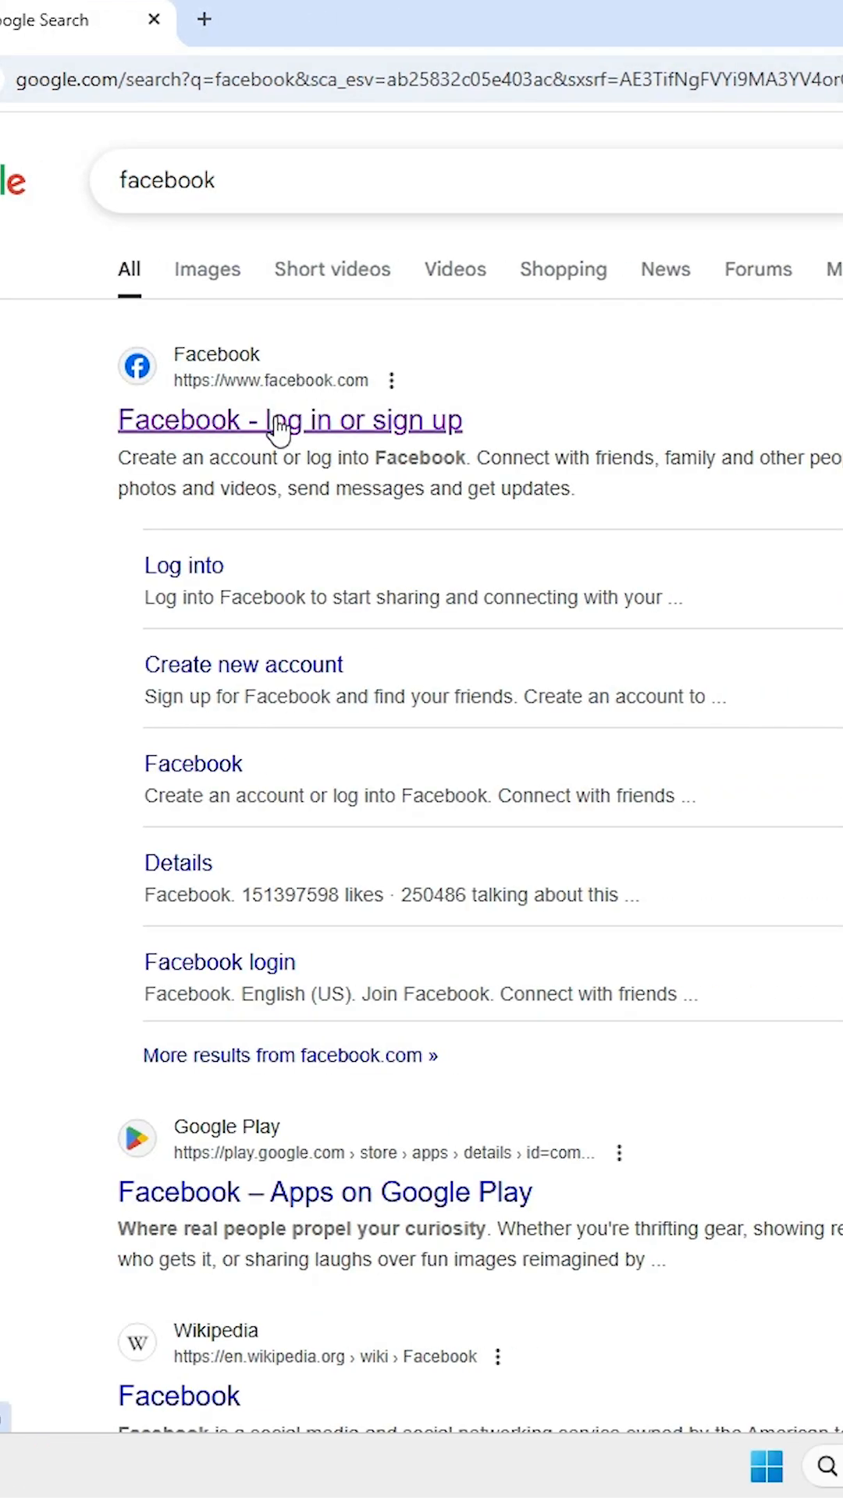
Open the 'Facebook - log in or sign up' result to reach Facebook's login page
click(290, 420)
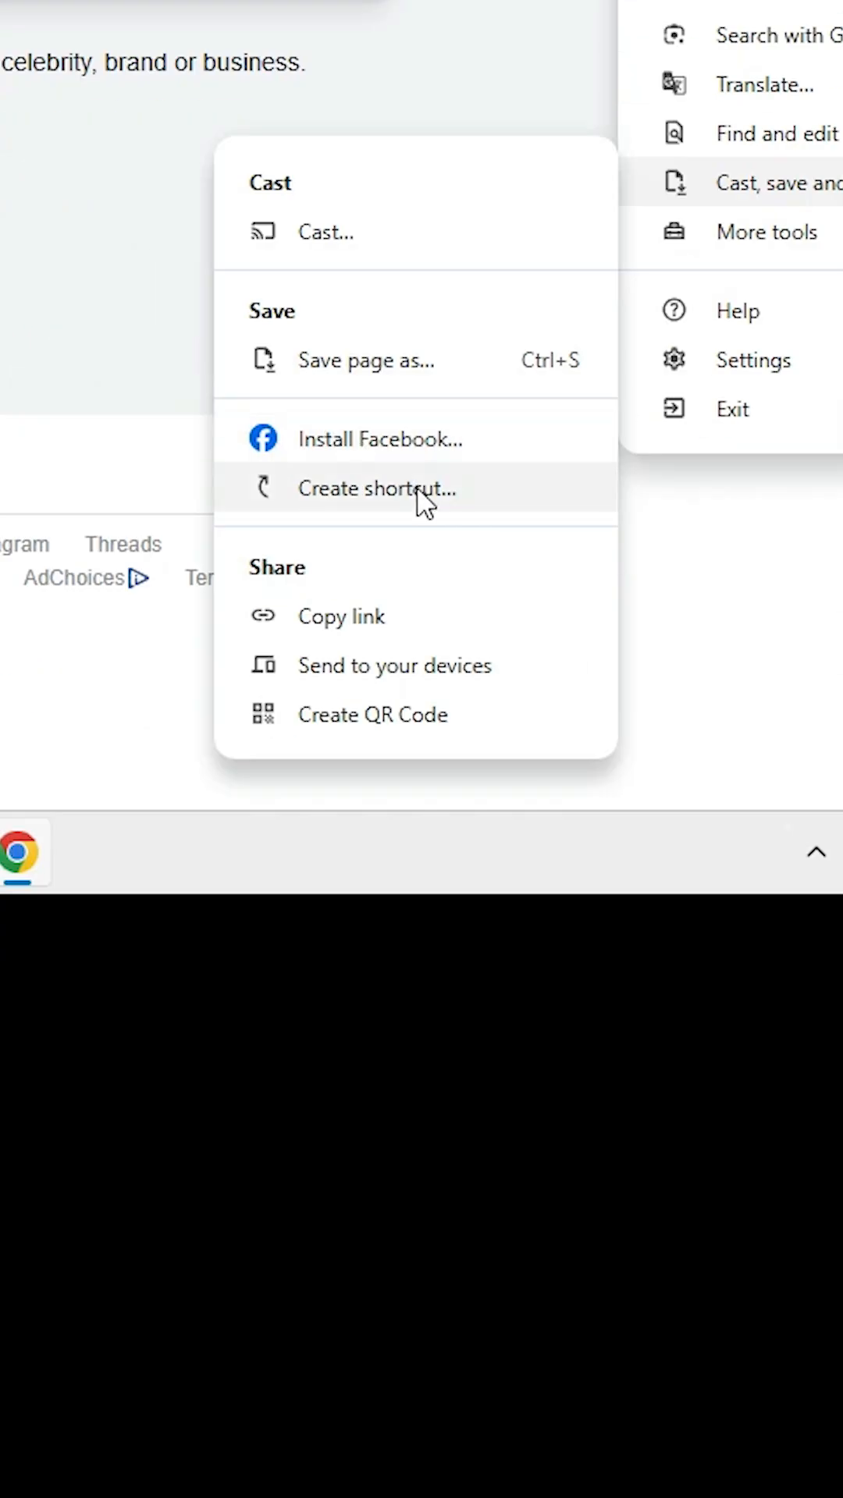
mouse_move(474, 449)
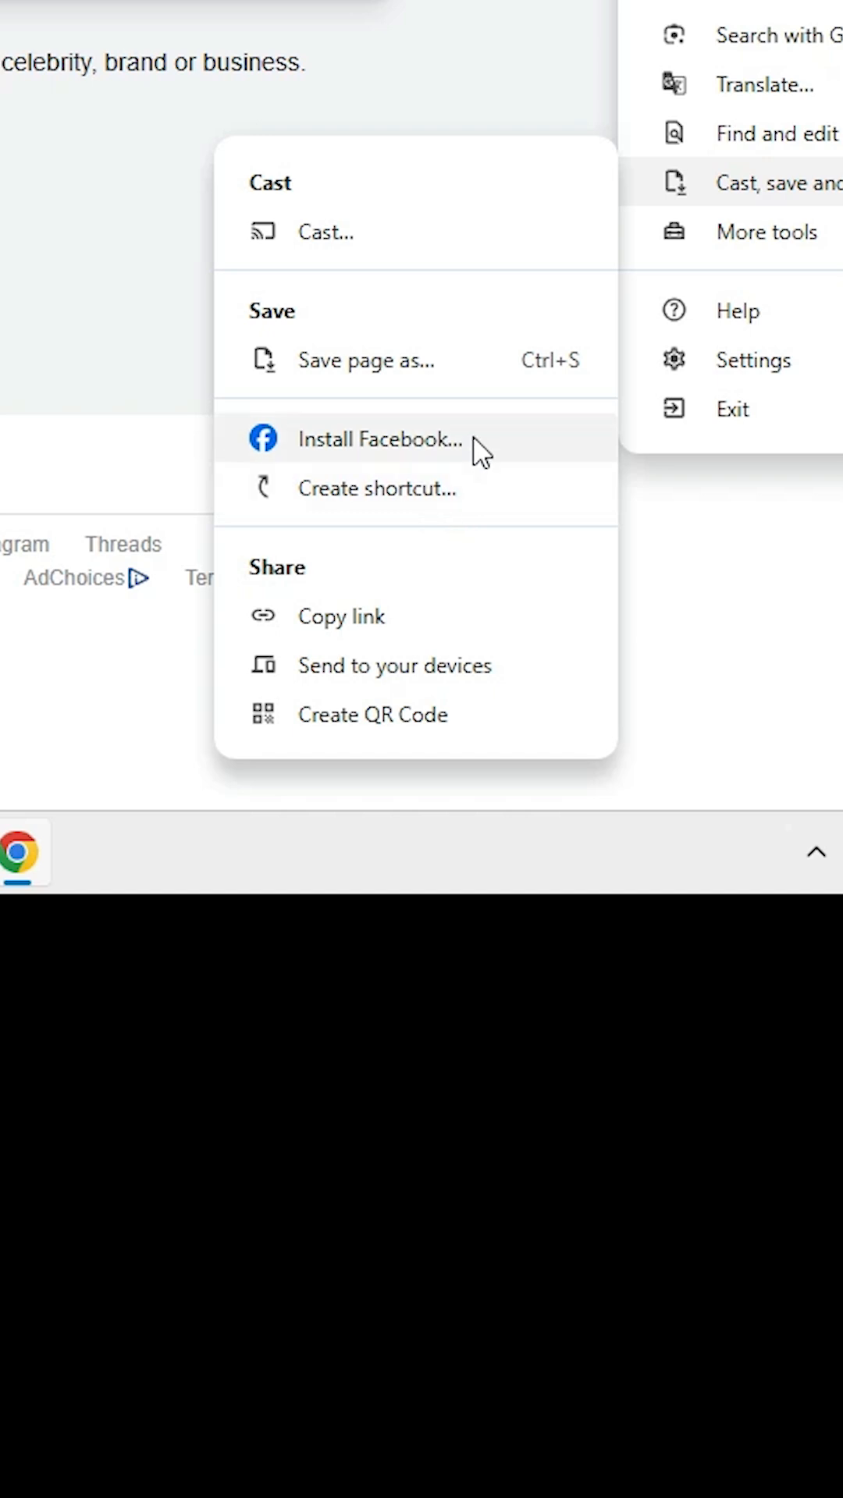
mouse_move(491, 491)
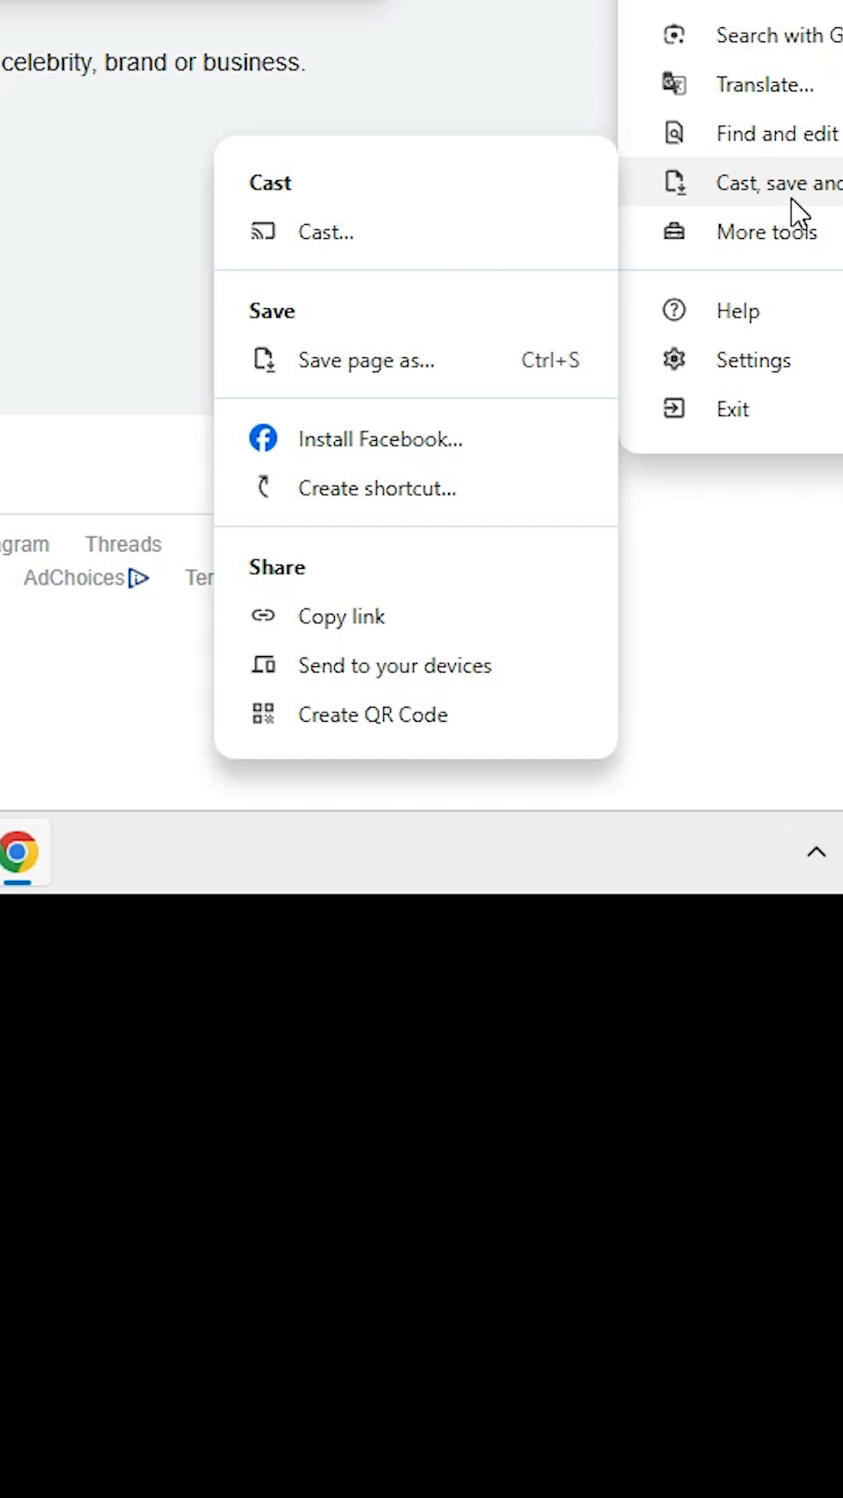
mouse_move(609, 395)
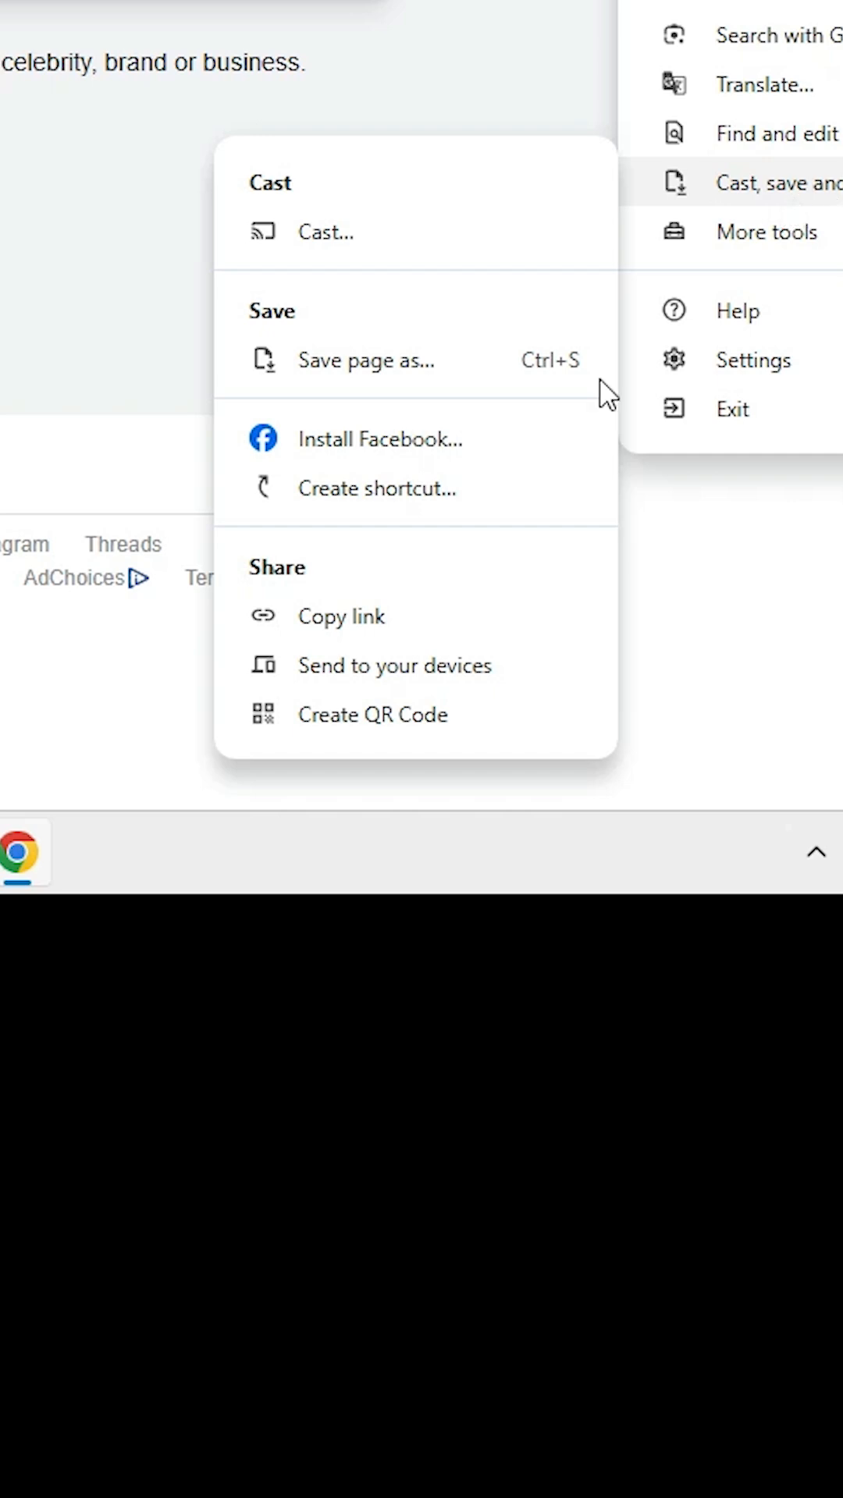
Install Facebook as a Chrome app via Install Facebook… and confirm Install, adding the desktop shortcut
click(381, 438)
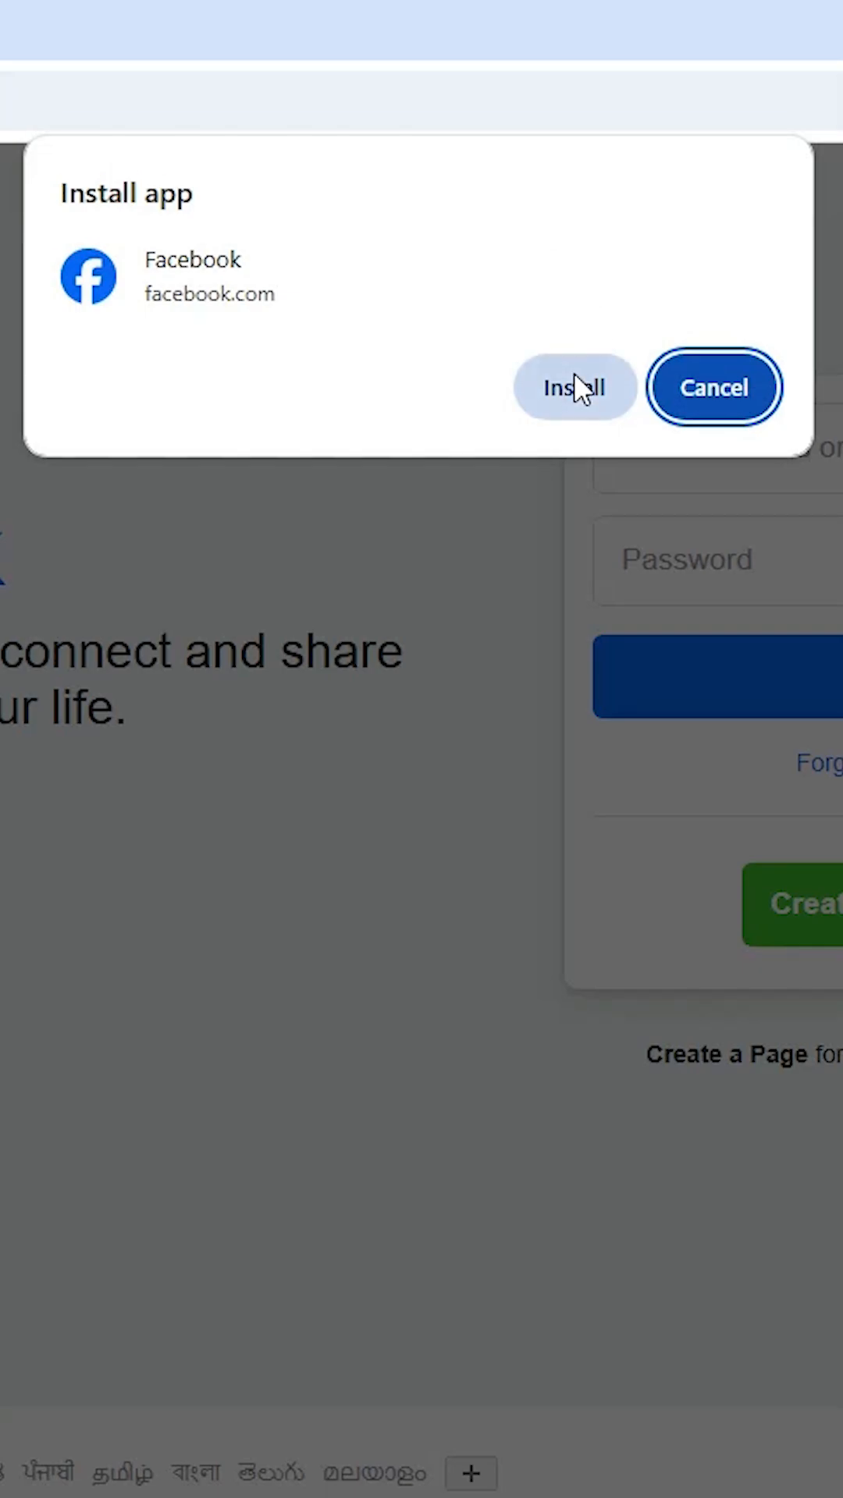
click(573, 387)
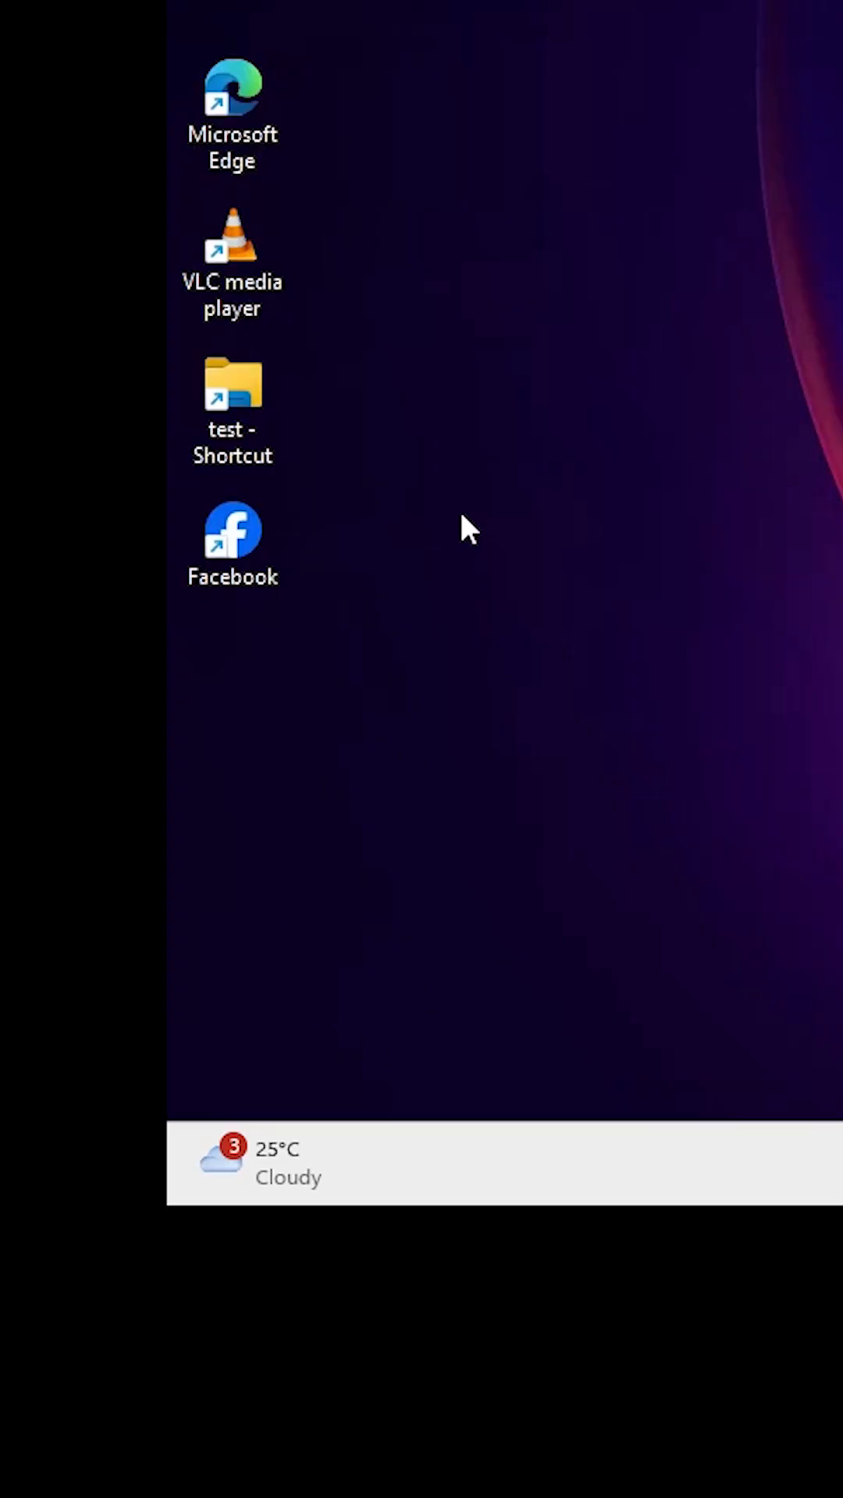
click(255, 1012)
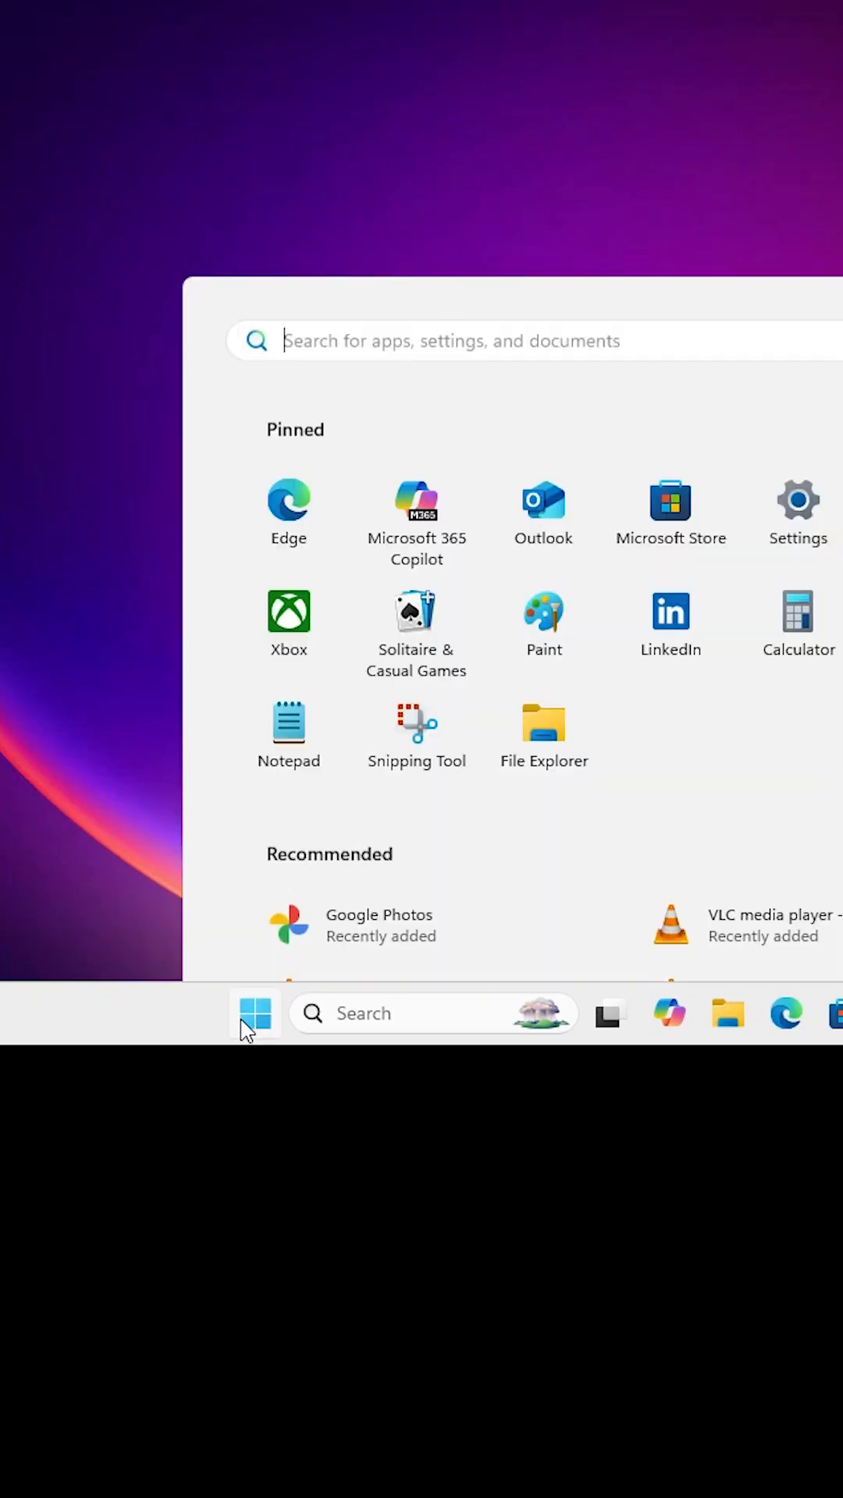
click(254, 1013)
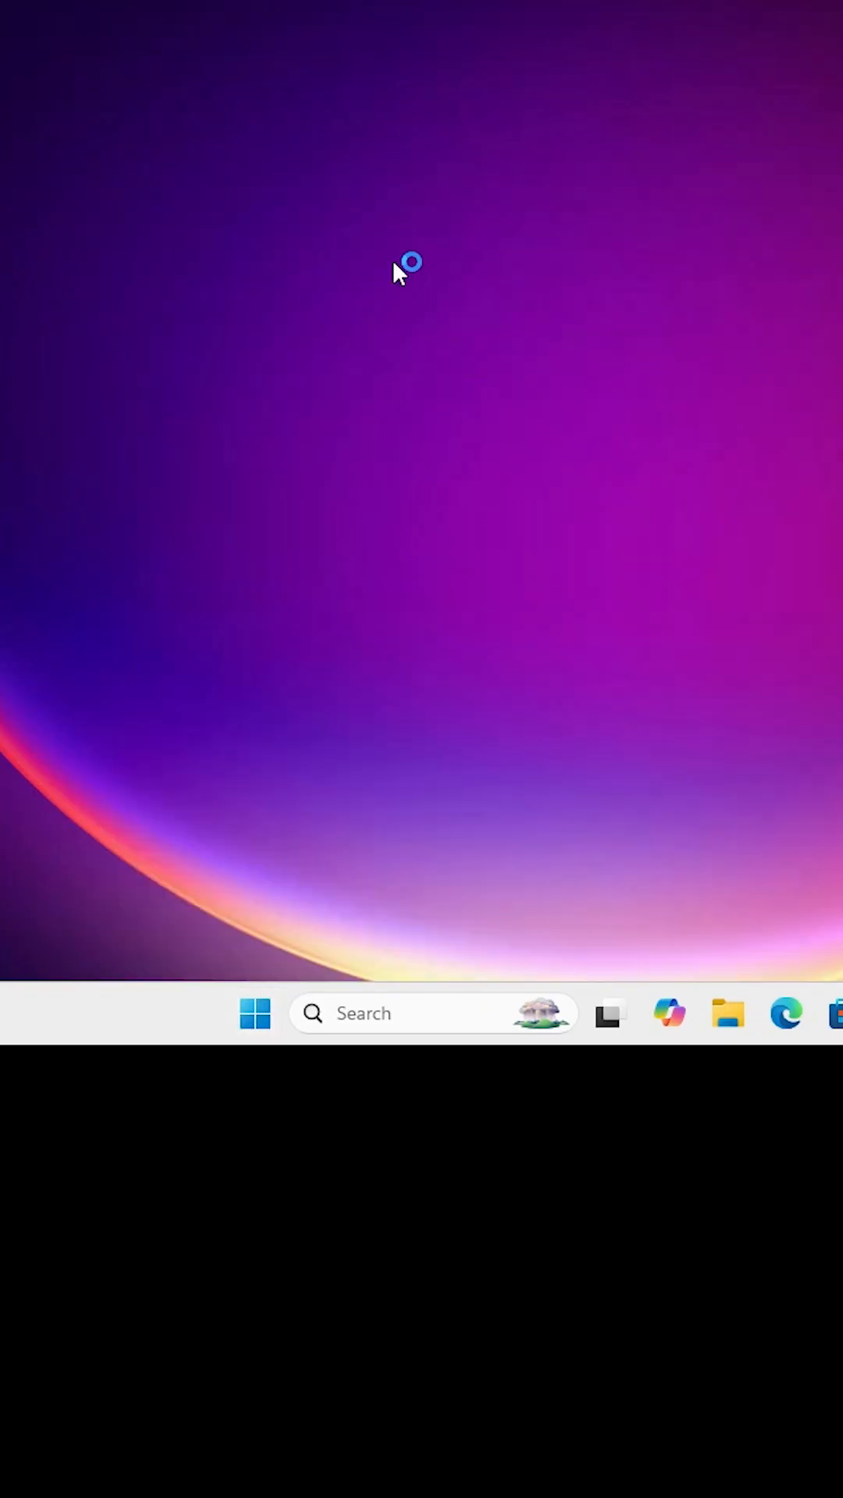